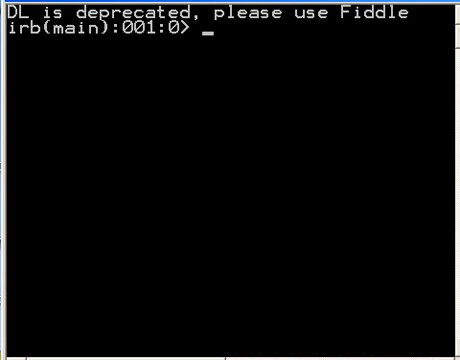
mouse_move(277, 276)
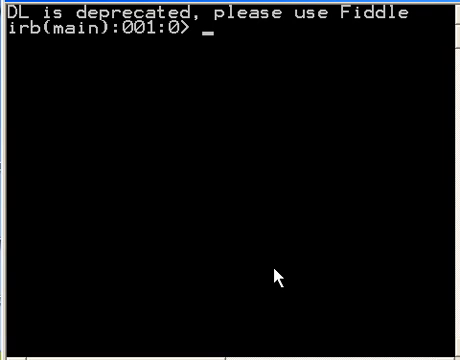
Run x = gets and enter 'sam', so x returns "sam\n".
text(x)
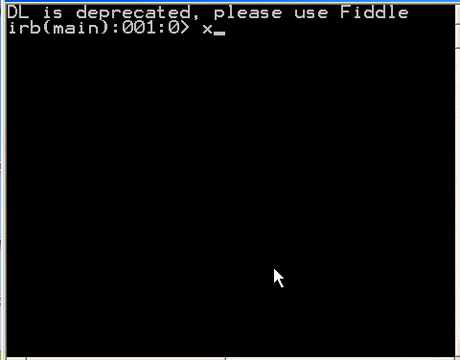
text(=)
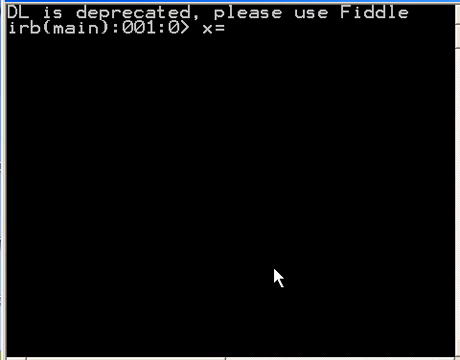
text(gets)
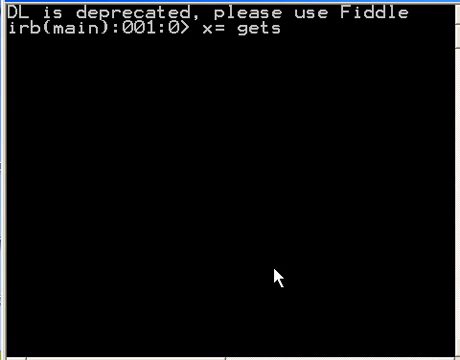
key(enter)
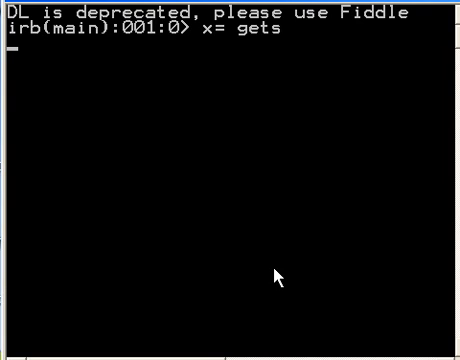
text(sam)
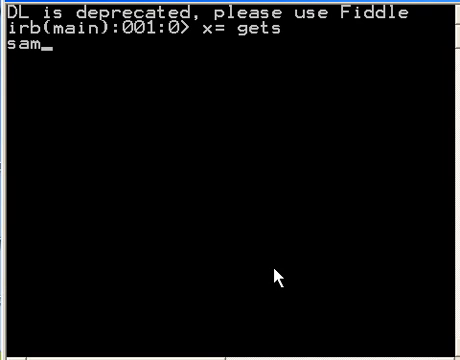
key(Return)
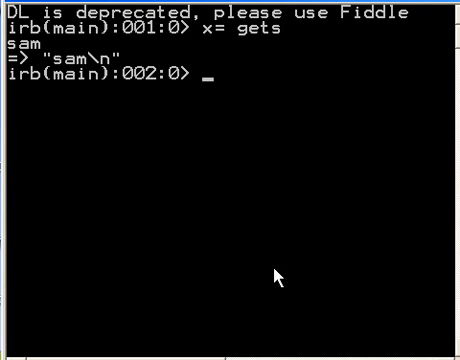
mouse_move(82, 67)
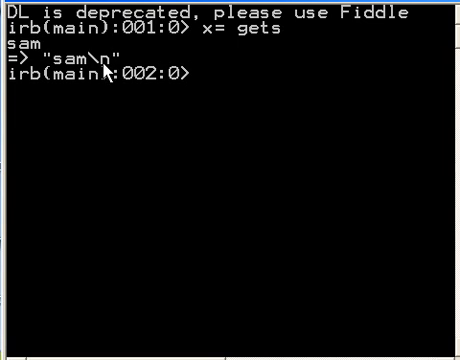
mouse_move(200, 99)
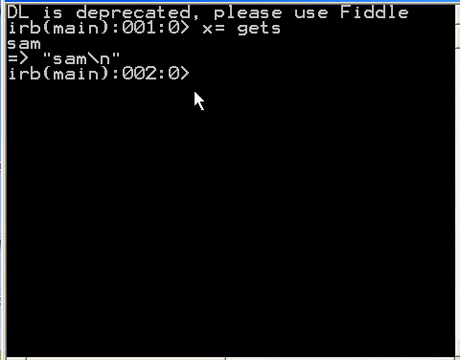
mouse_move(216, 122)
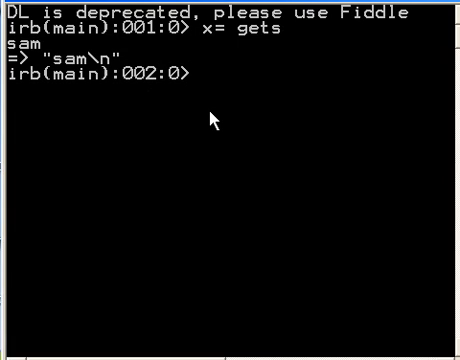
Run y=gets and enter 'Spade', so y returns "Spade\n".
text(y=)
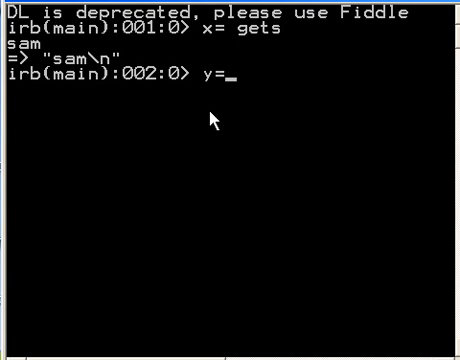
text(gets)
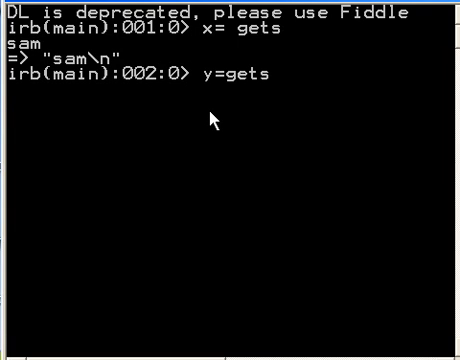
key(enter)
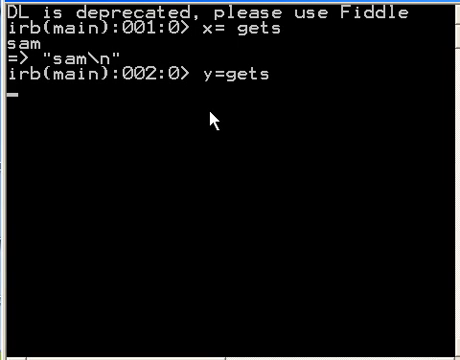
text(Spade)
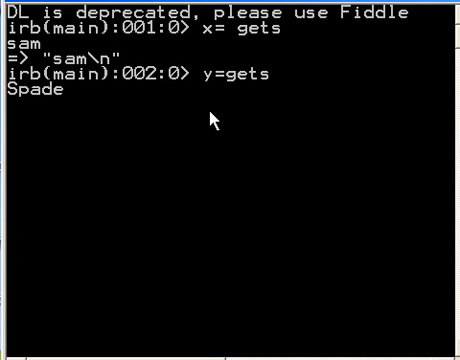
key(Return)
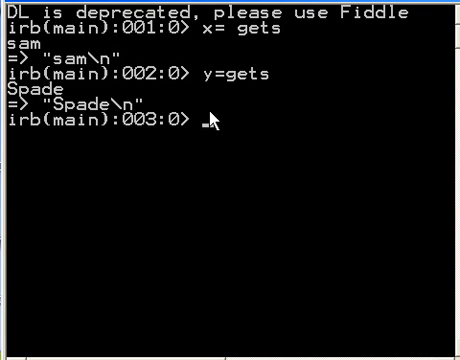
mouse_move(133, 119)
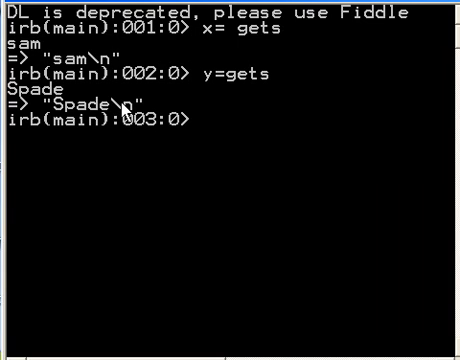
mouse_move(186, 209)
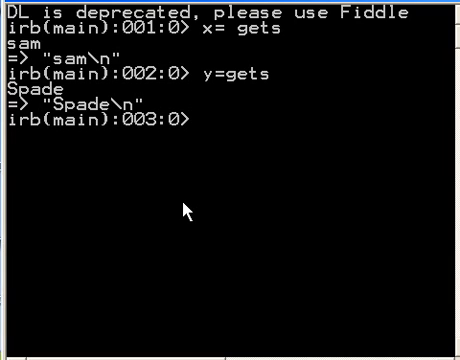
Run print(x,y) to show sam and Spade on separate lines.
text(print)
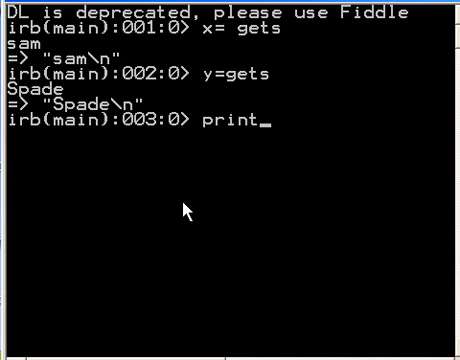
text(()
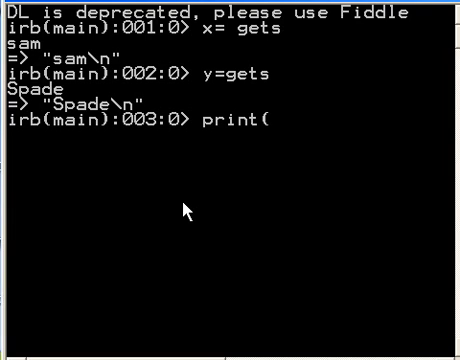
text(x,y)
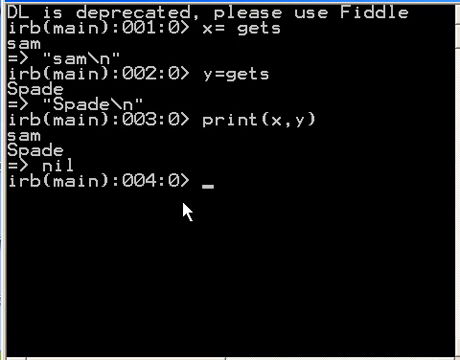
text(print(x,y))
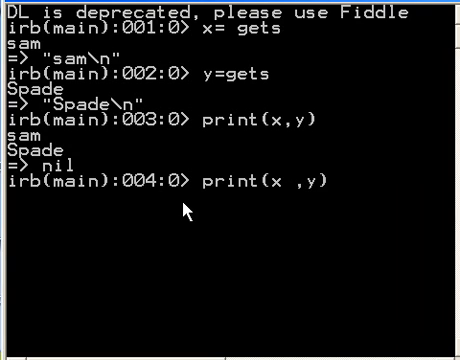
Run print(x + y), then evaluate x to reveal "sam\n".
text(+)
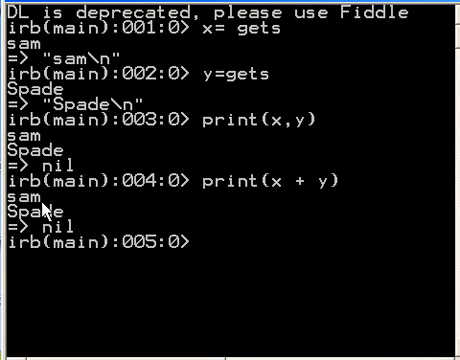
mouse_move(44, 206)
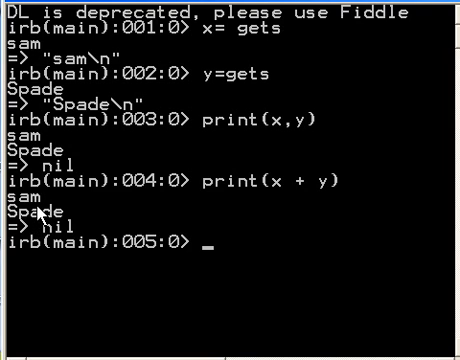
mouse_move(112, 78)
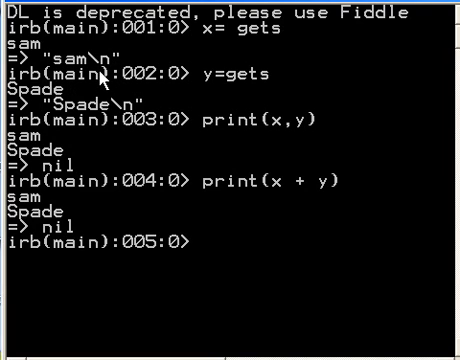
mouse_move(135, 120)
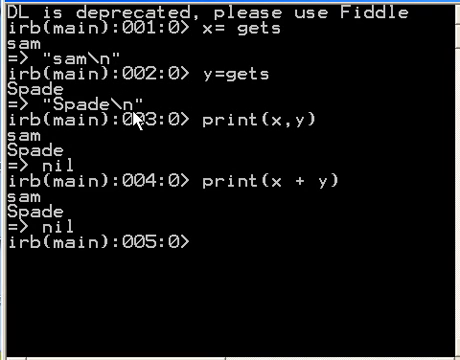
text(x)
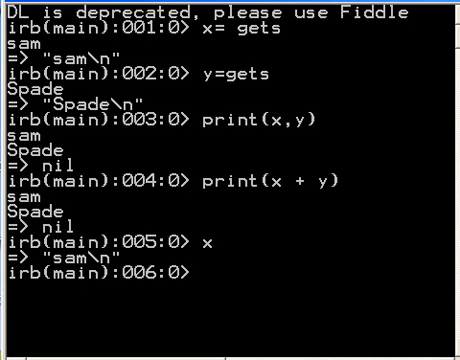
scroll(down, 3)
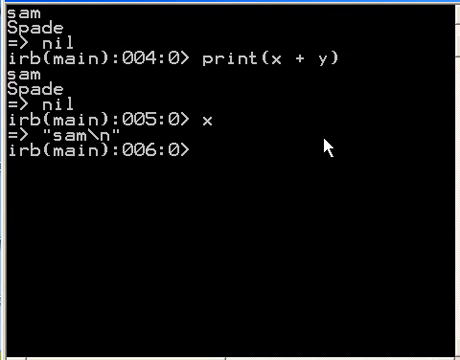
Enter x=x.chomp to strip the trailing newline from x.
text(x=)
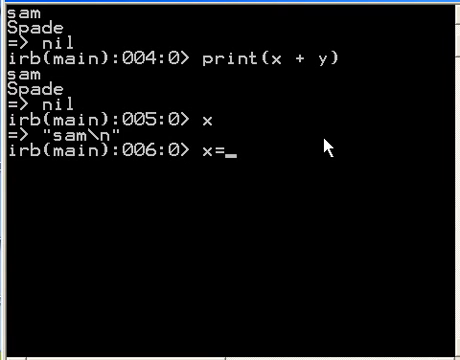
text(x.)
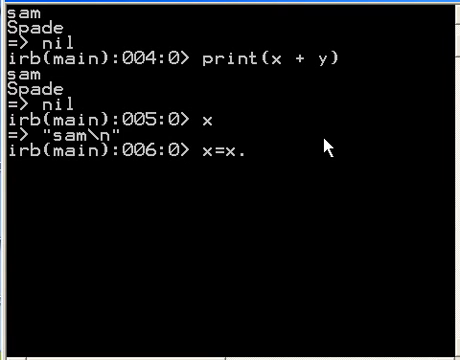
text(cho)
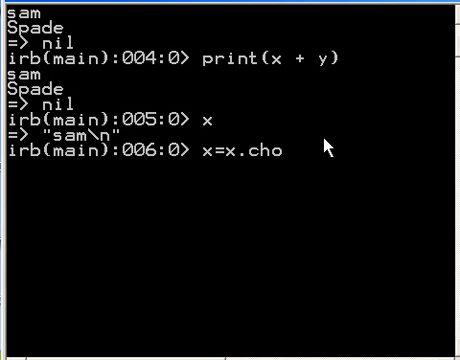
text(mp)
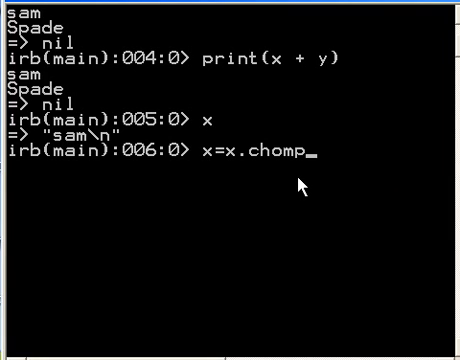
mouse_move(300, 185)
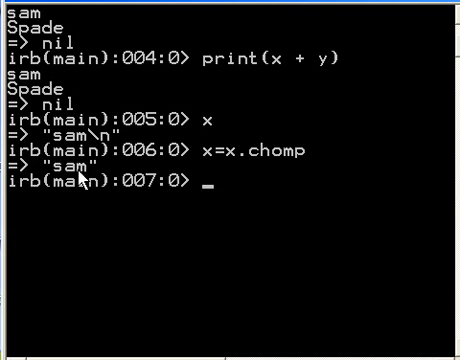
mouse_move(93, 193)
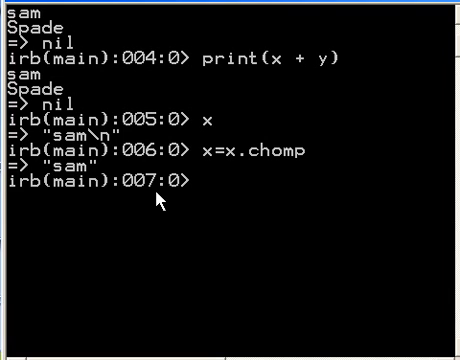
Inspect y as "Spade\n", then run y=y.chomp to get "Spade".
text(y)
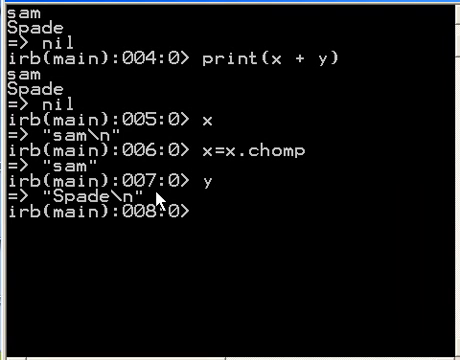
text(y=)
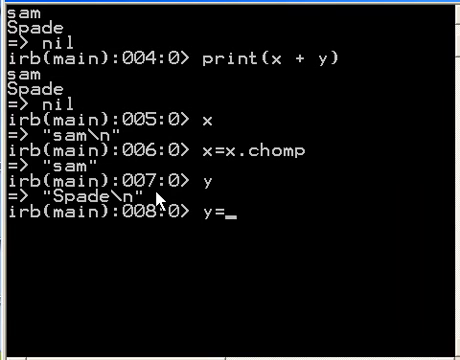
text(y.)
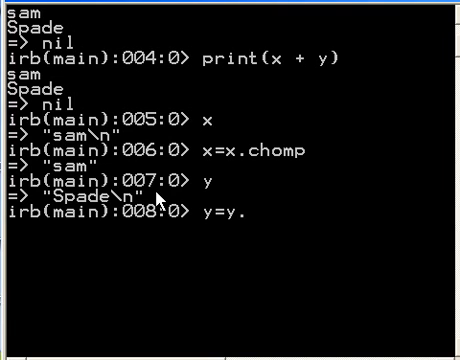
text(chomp)
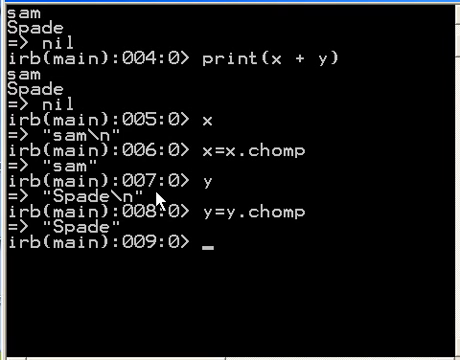
Run print(x+y) to output samSpade with no space.
text(print()
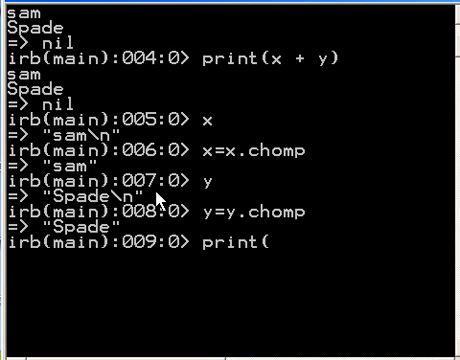
text(x+)
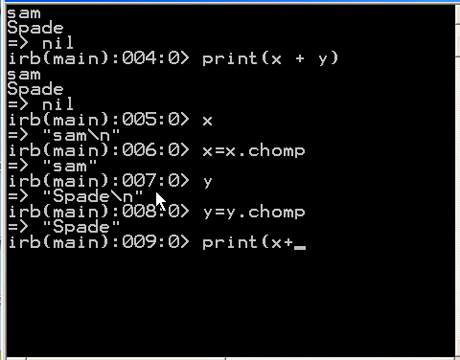
text(y)
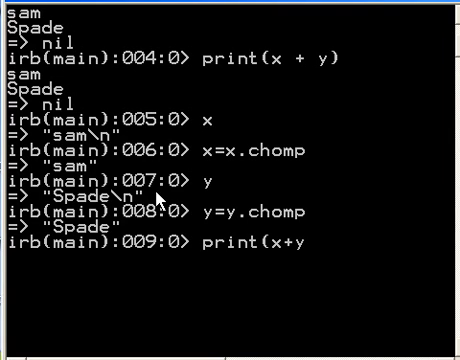
text(()
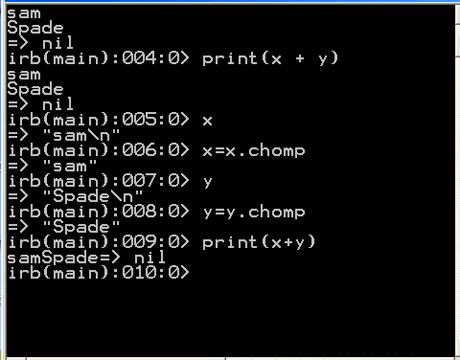
text(P)
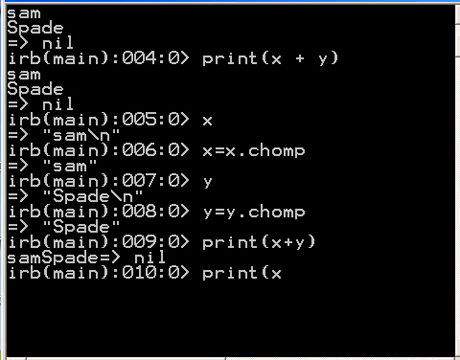
Run print(x + " " + y) to output 'sam Spade'.
text(+)
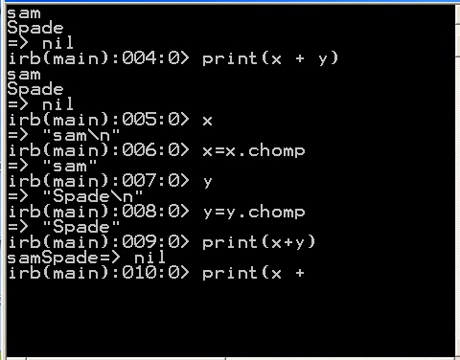
text(" " + y)
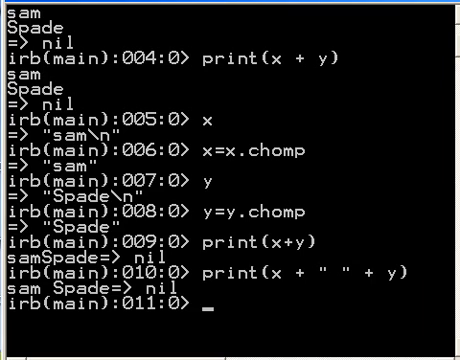
scroll(down, 3)
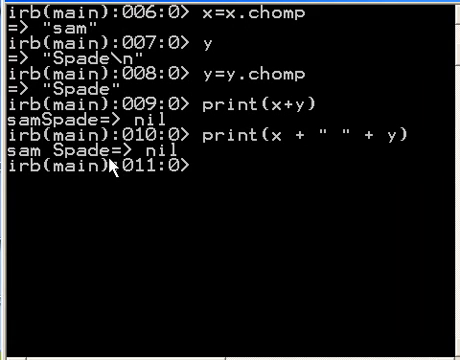
mouse_move(128, 175)
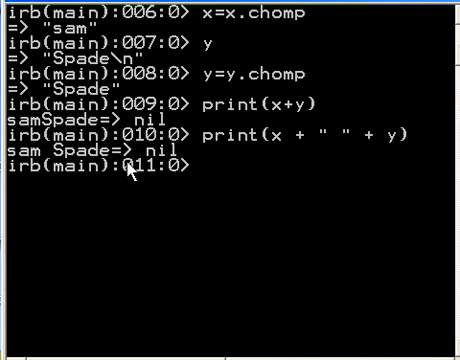
mouse_move(128, 175)
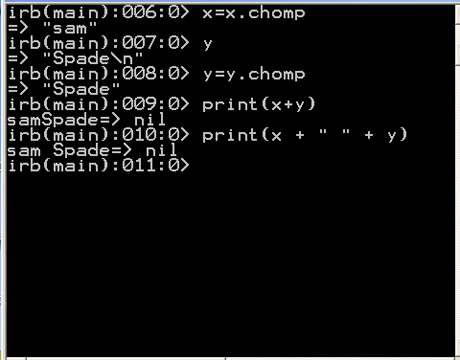
mouse_move(240, 174)
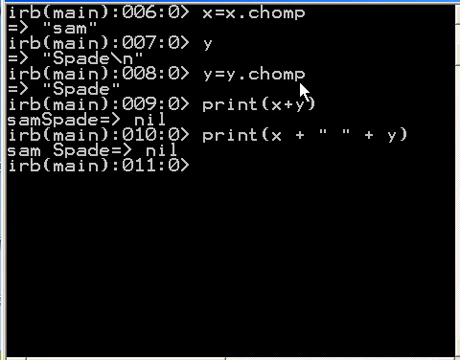
Type 'George Boole, Bye' at the prompt without running it.
text(George Boo)
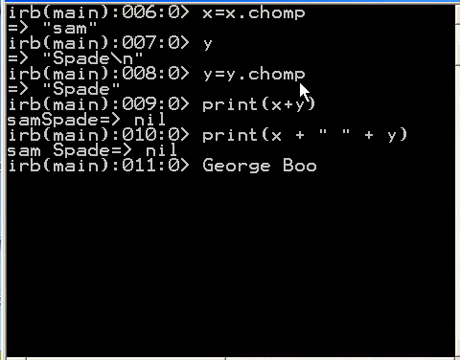
text(le, B)
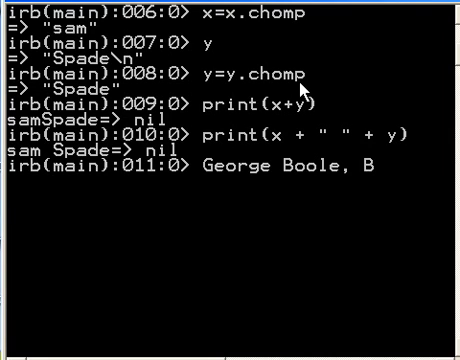
text(ye)
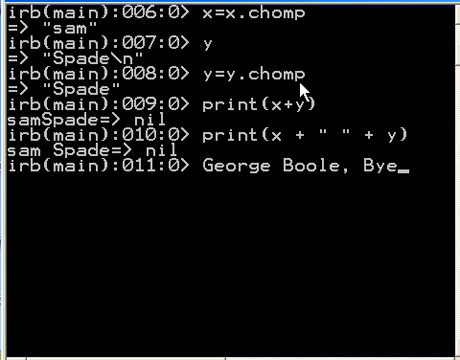